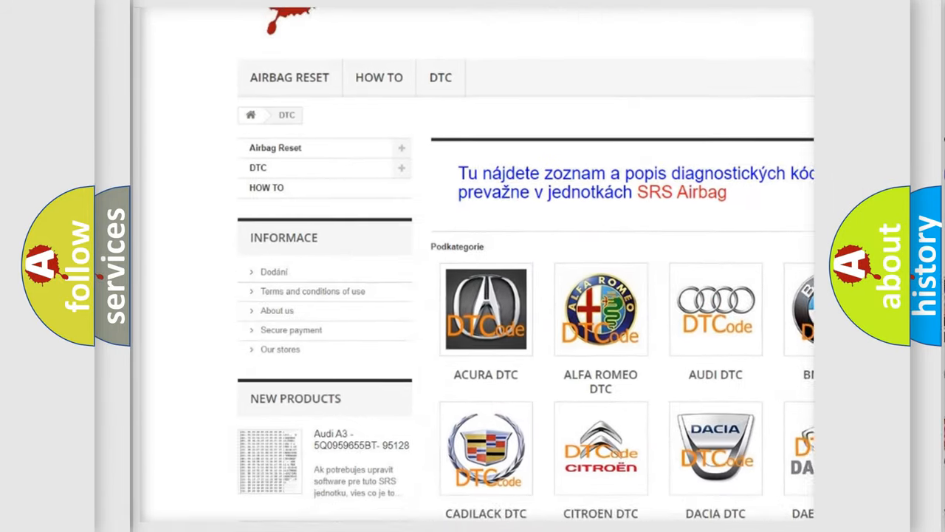
# - Scroll the DTC category grid down to the Hummer through Infiniti make links
pyautogui.scroll(-3)
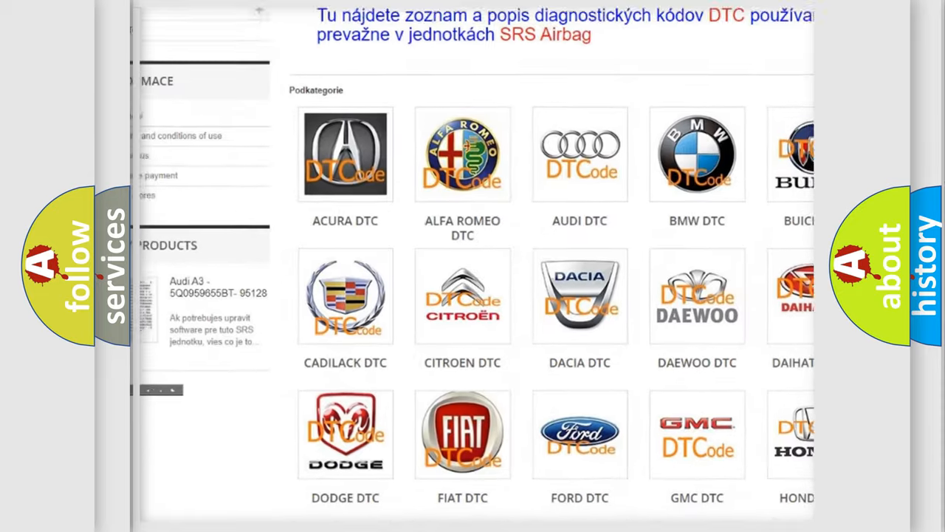
pyautogui.scroll(-3)
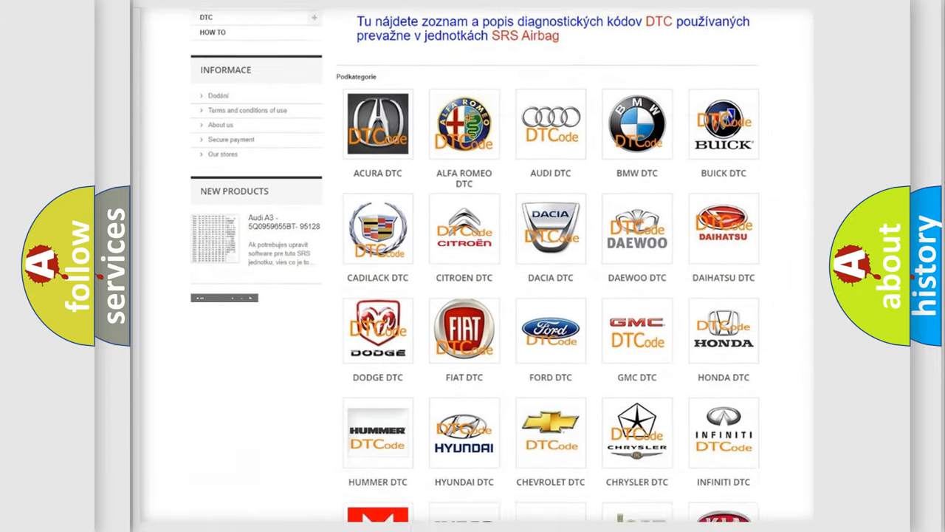
pyautogui.scroll(-3)
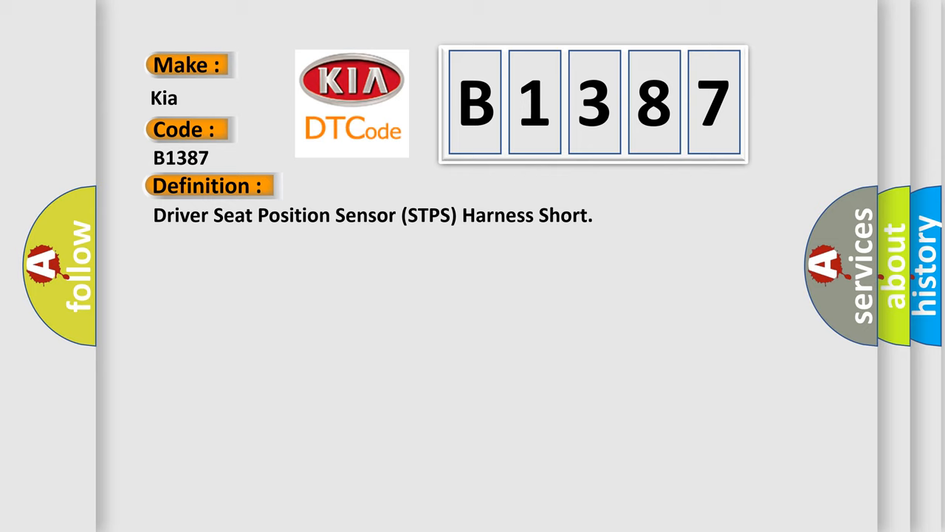
# - Advance to the B1387 description: ignition on, threshold current Ic ≤ 3.5 mA
pyautogui.click(382, 185)
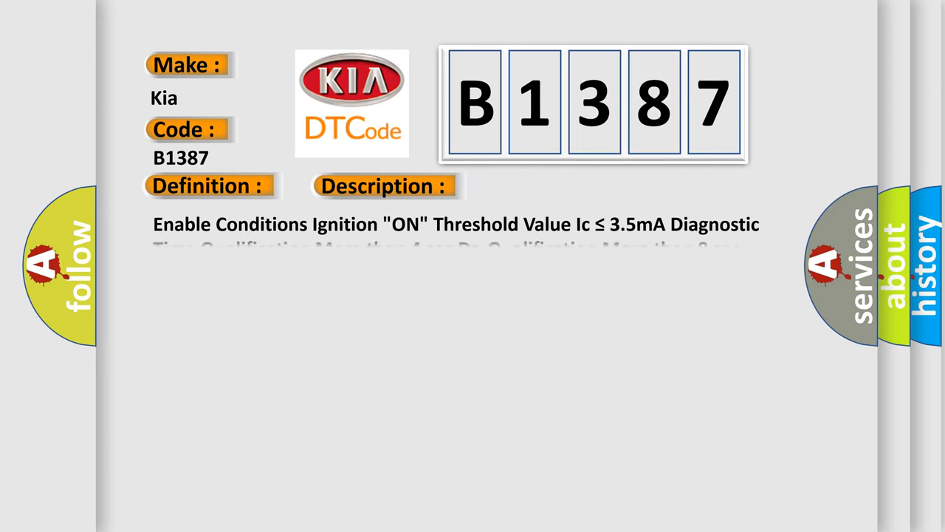